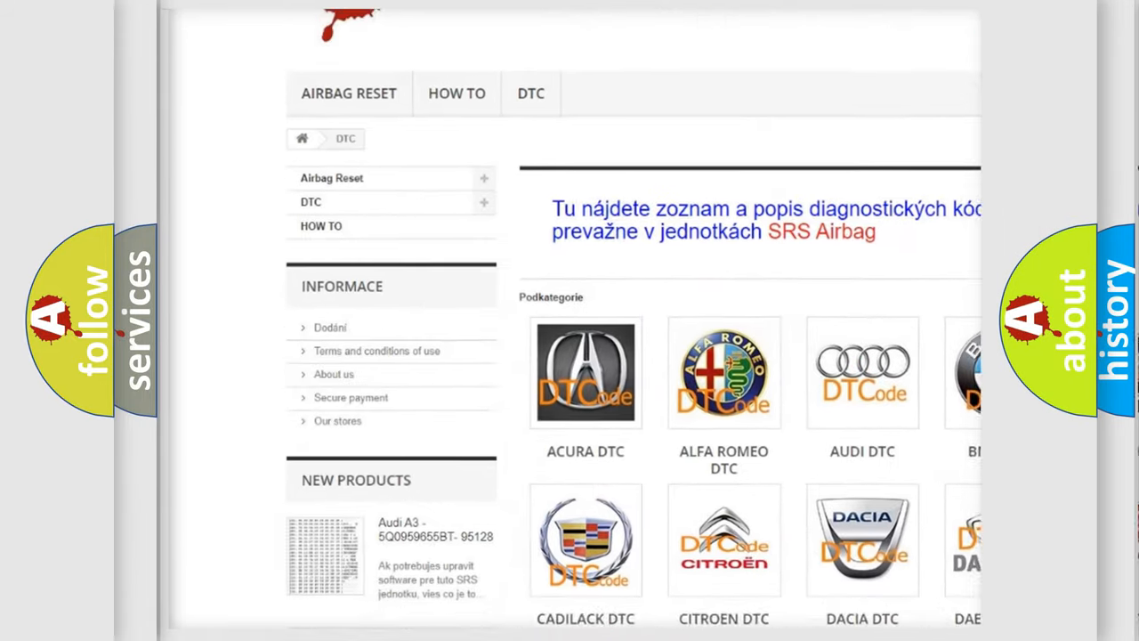
scroll(down, 3)
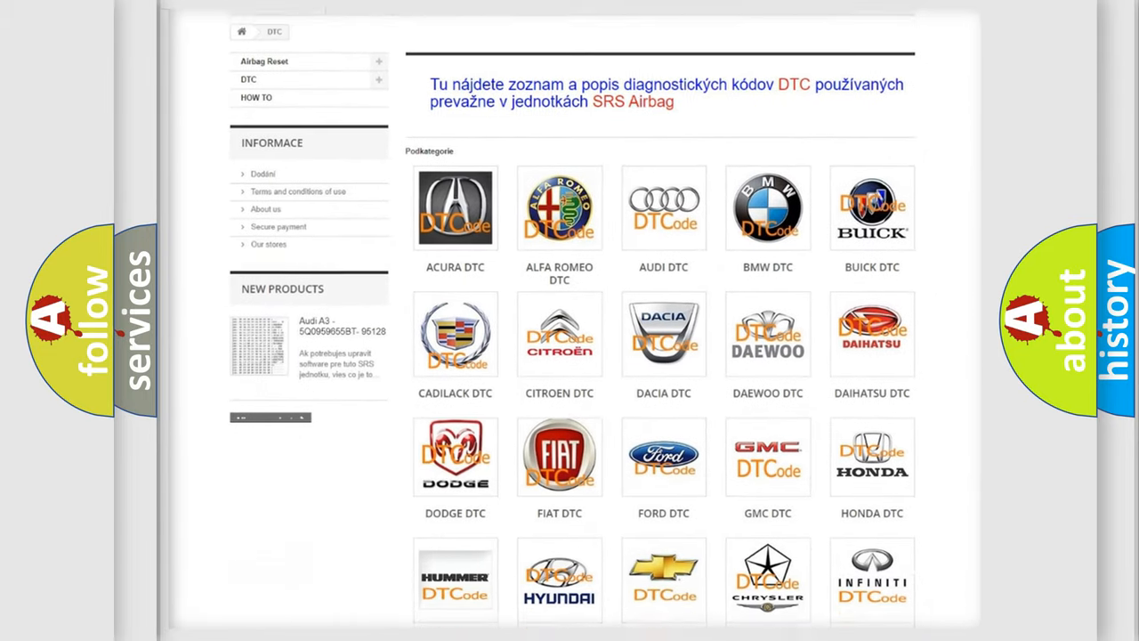
scroll(down, 3)
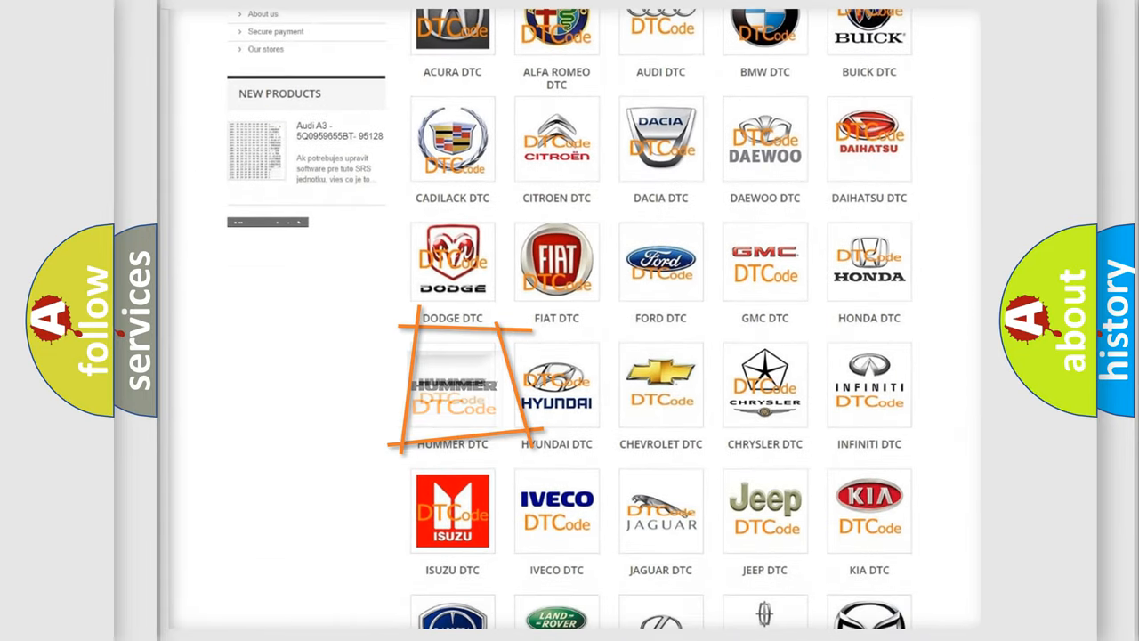